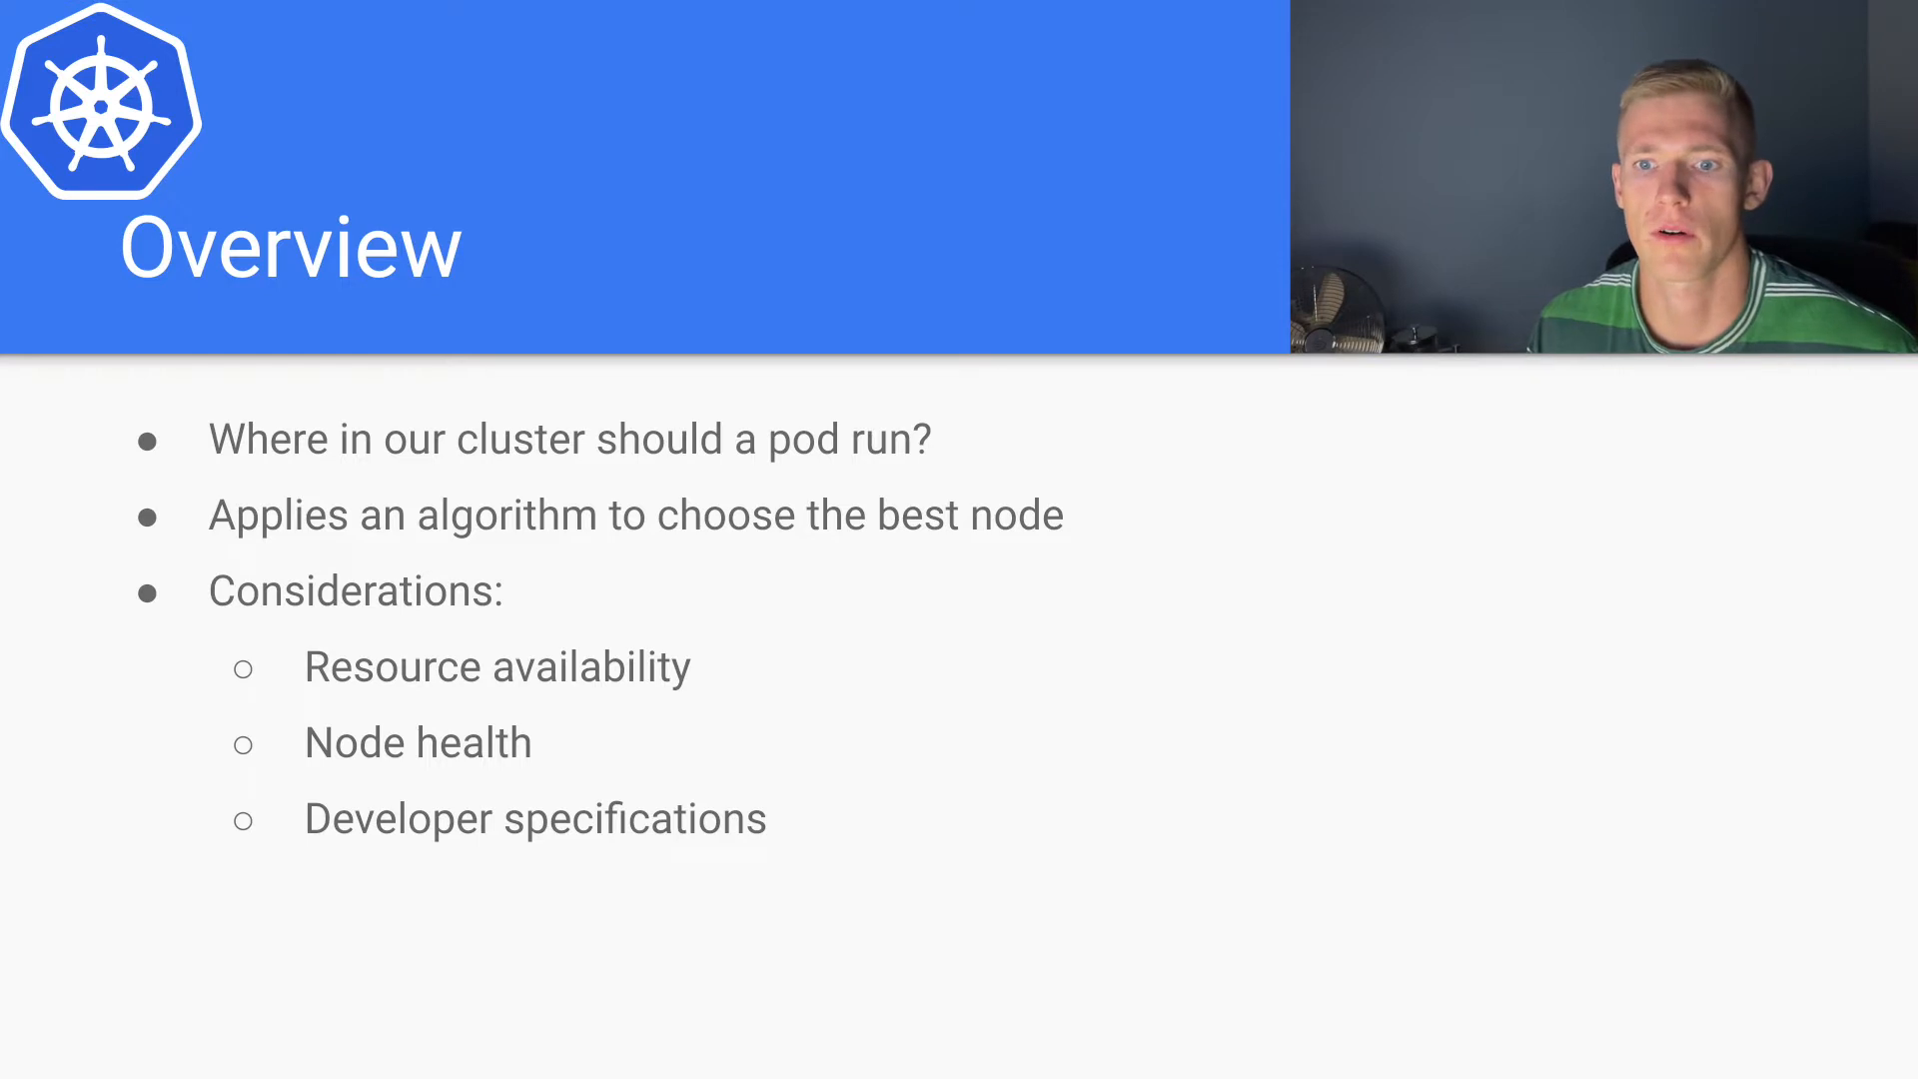
mouse_move(416, 487)
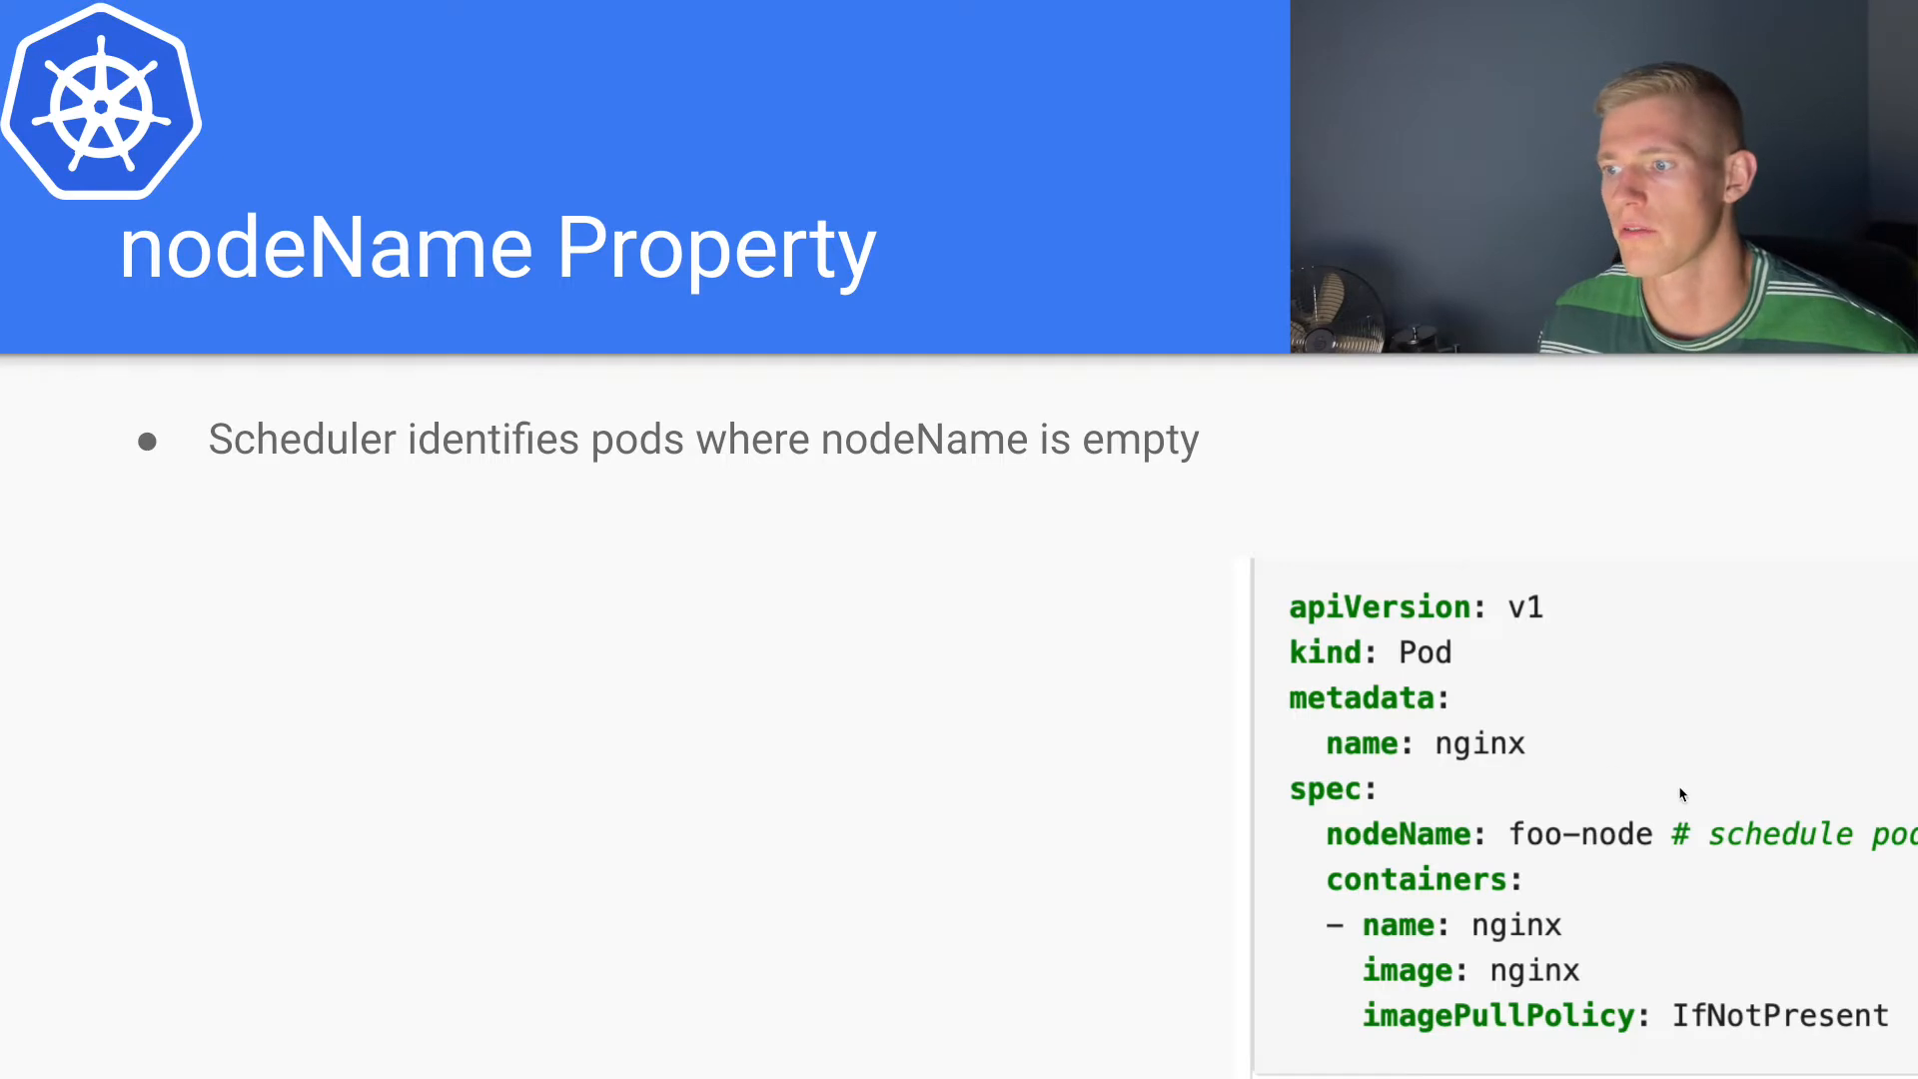
mouse_move(1628, 797)
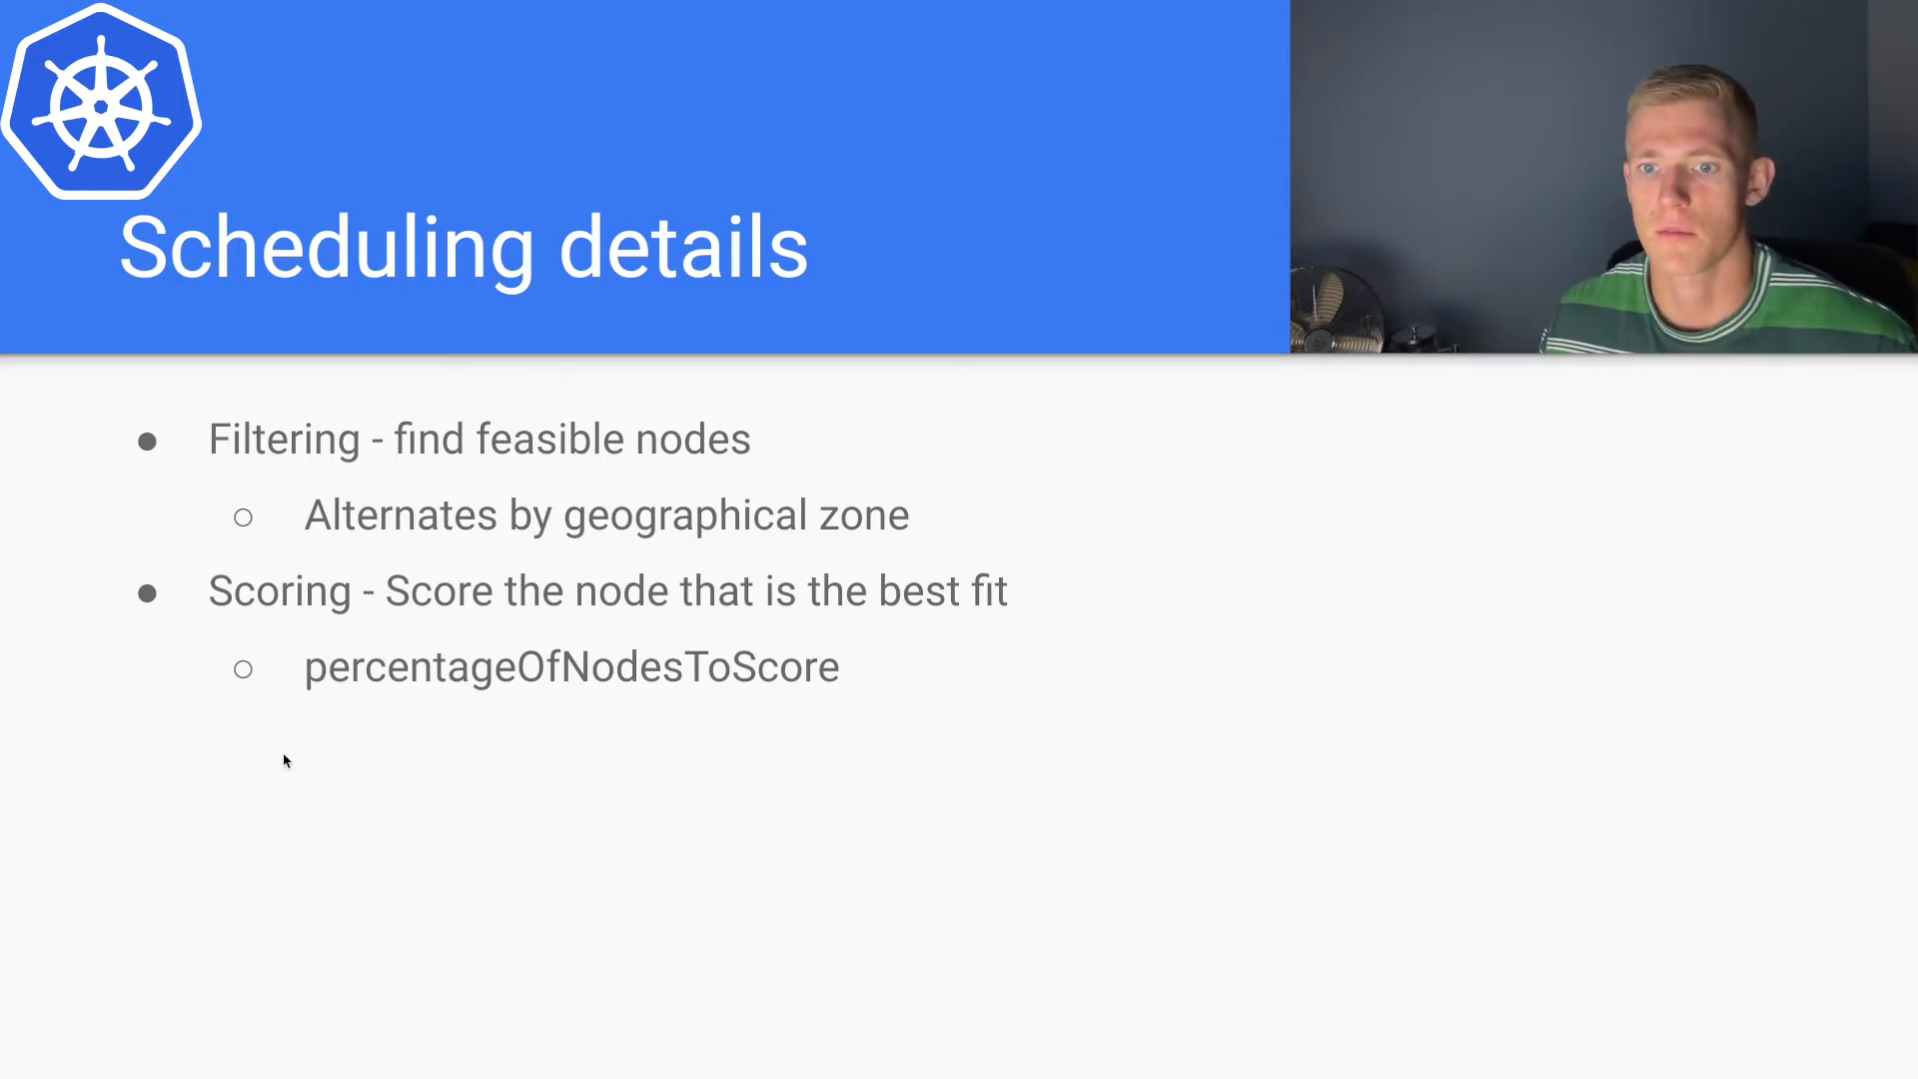
mouse_move(346, 617)
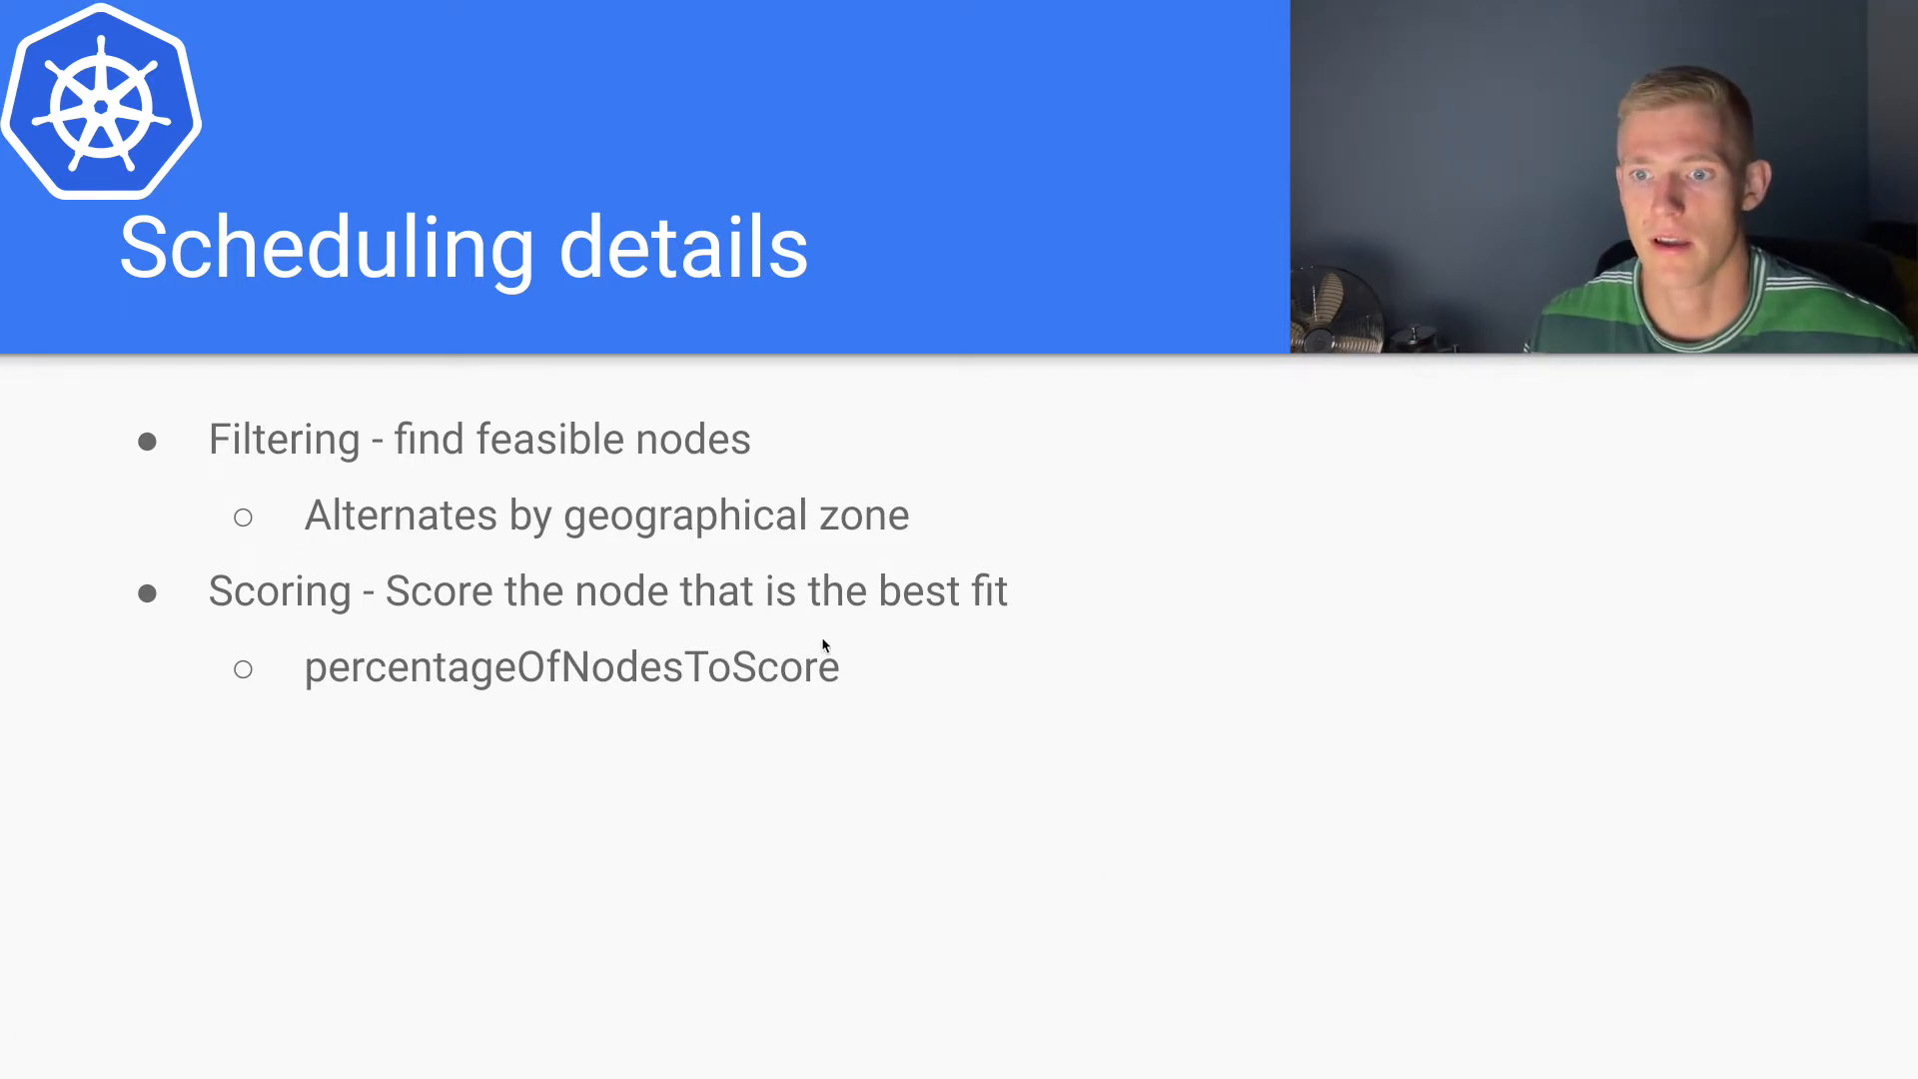
mouse_move(266, 691)
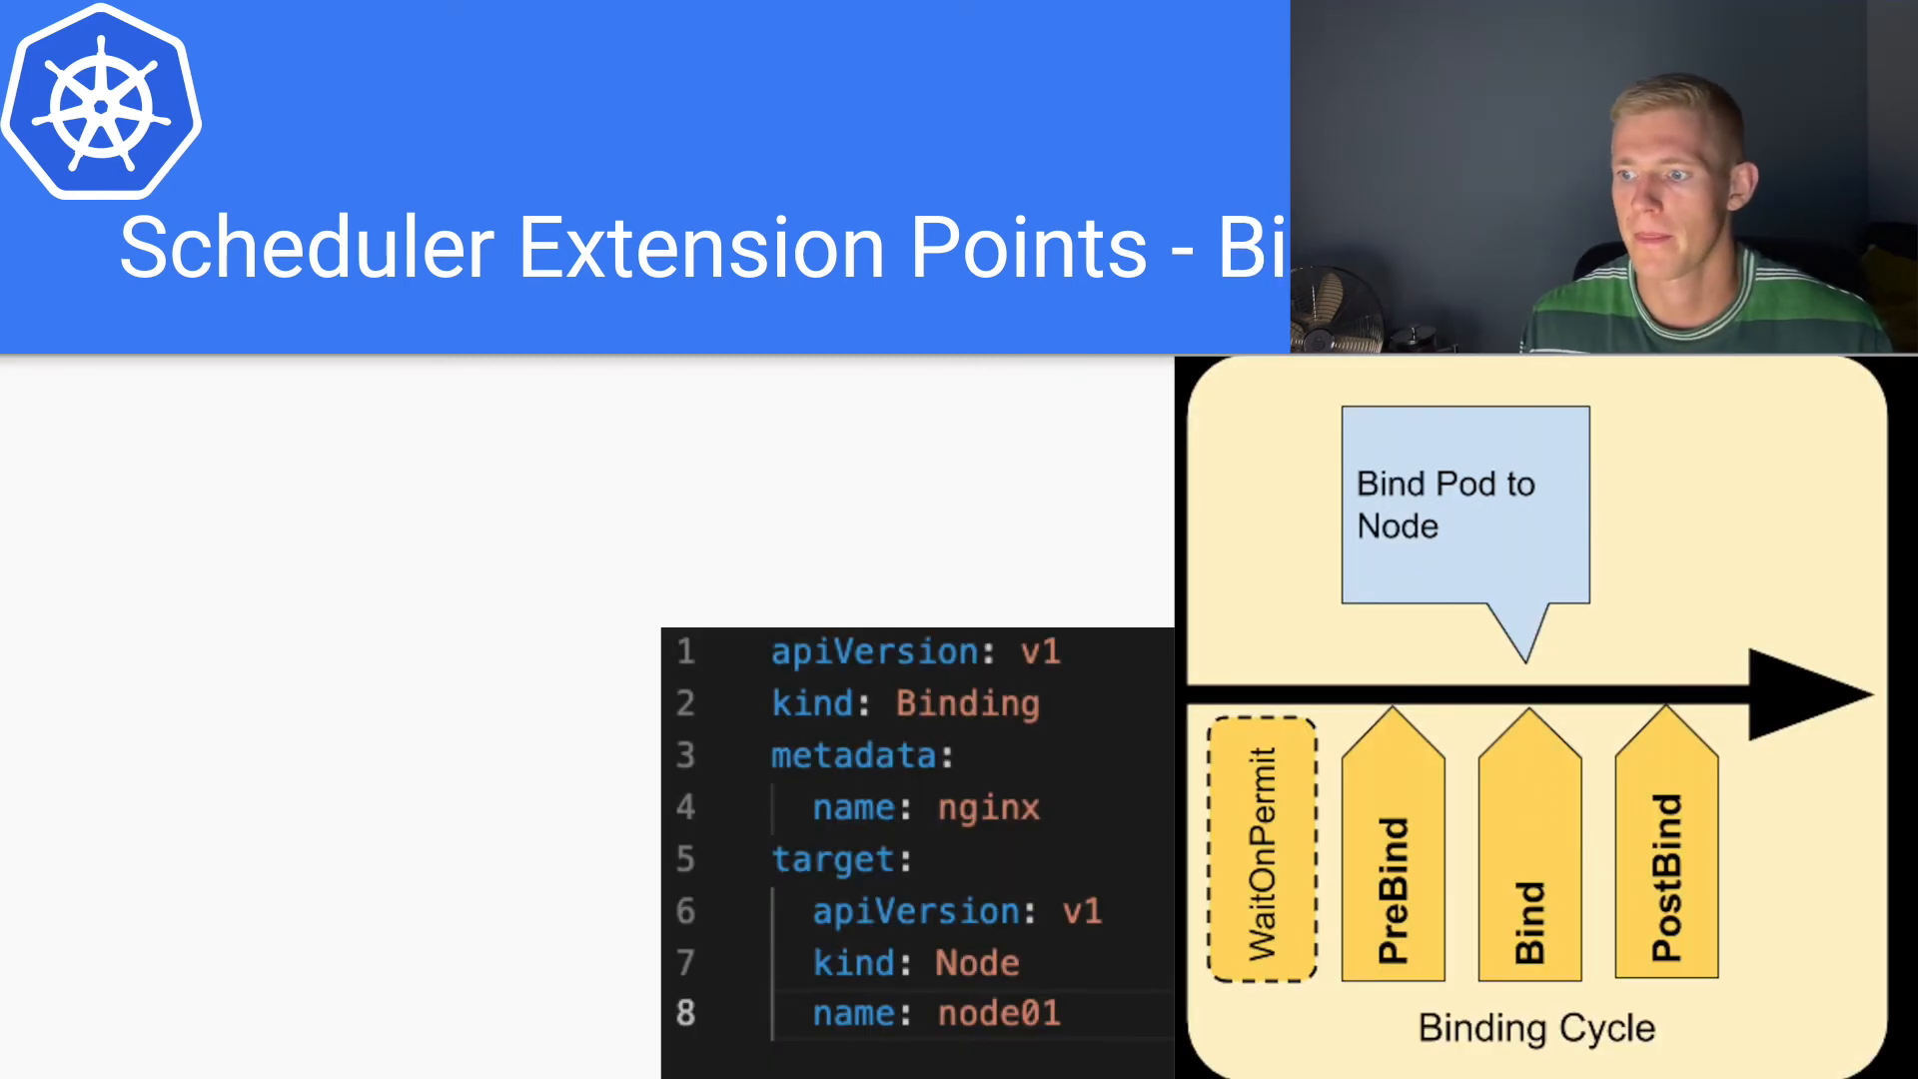
mouse_move(681, 429)
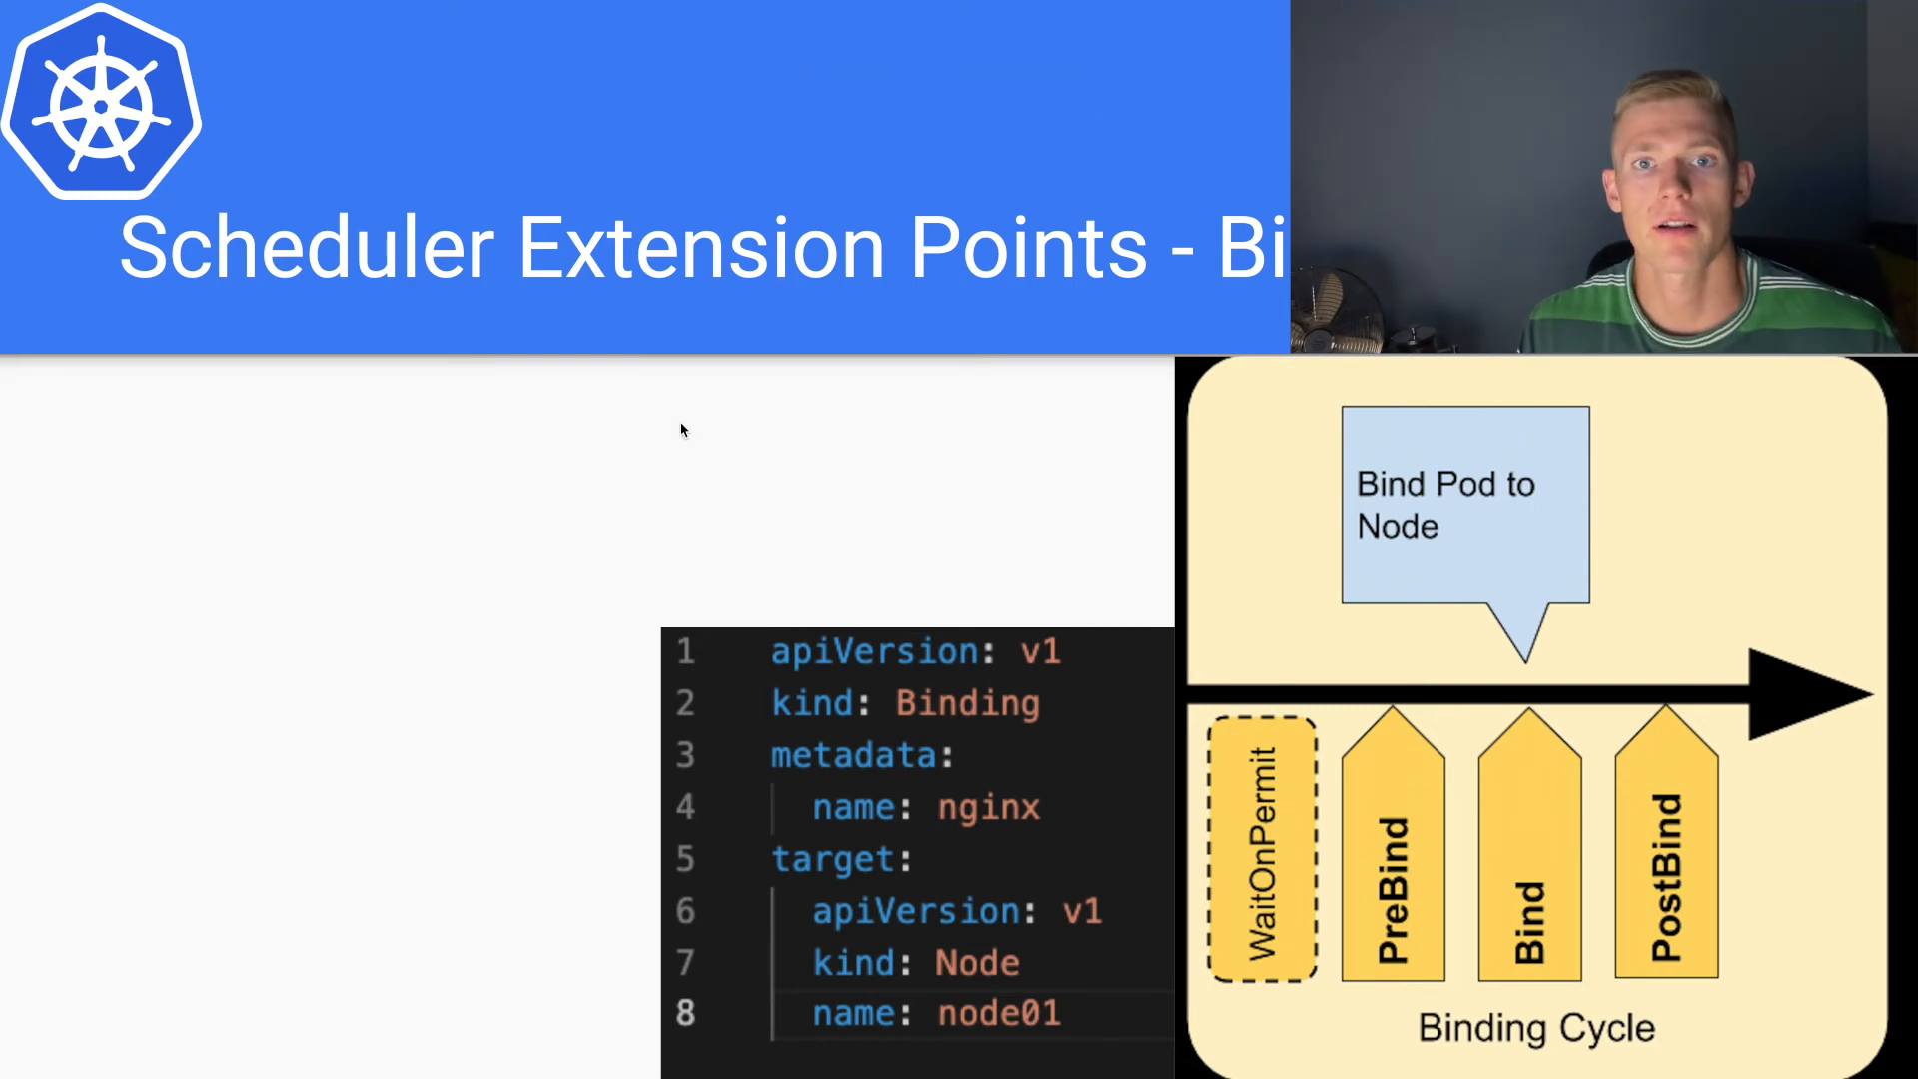